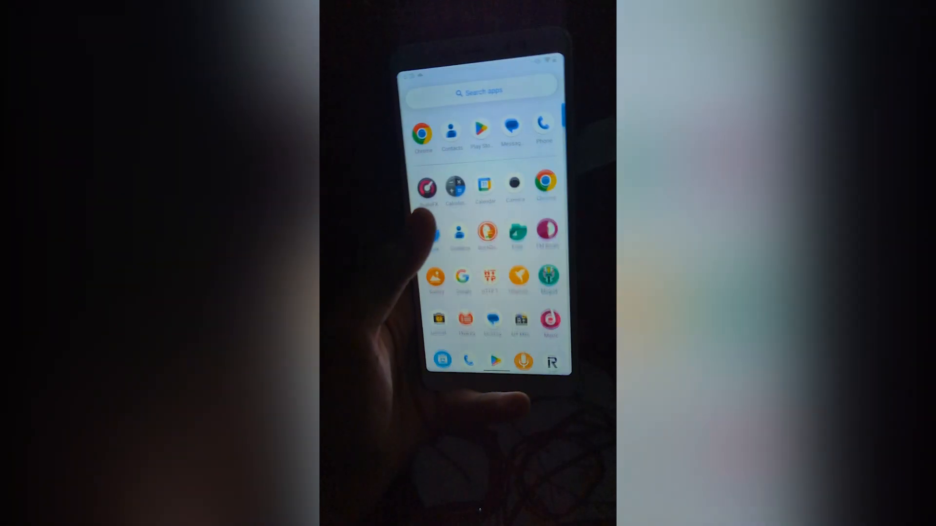
Search the web in Chrome for 'frida releases' and show the results
left_click(423, 131)
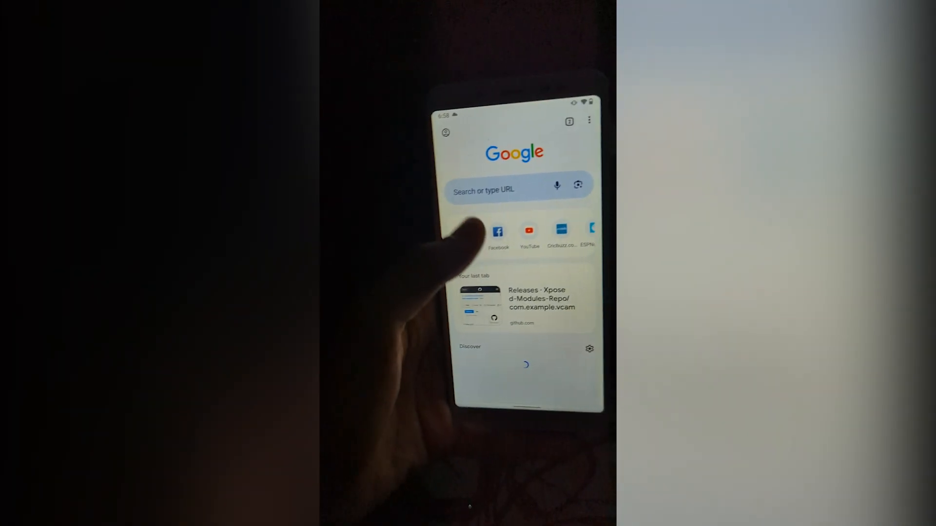
left_click(514, 190)
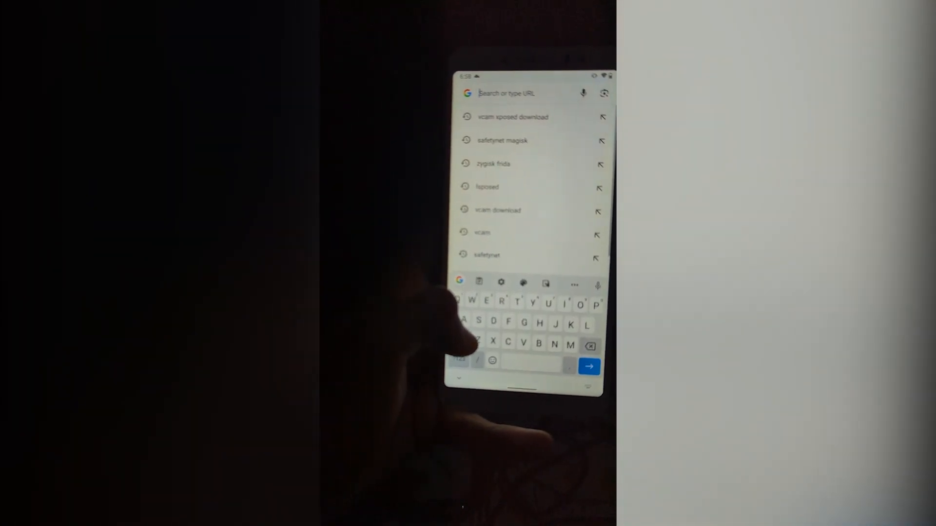
type("Frida re")
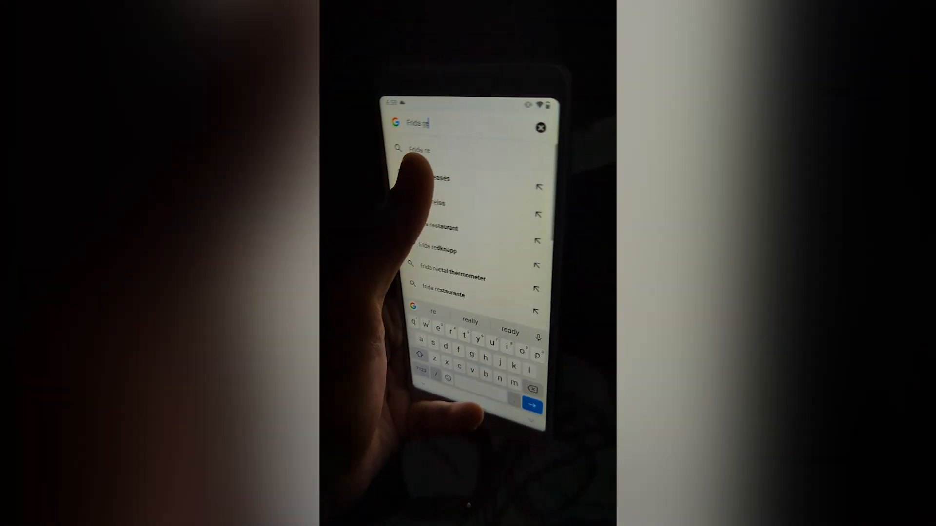
left_click(440, 178)
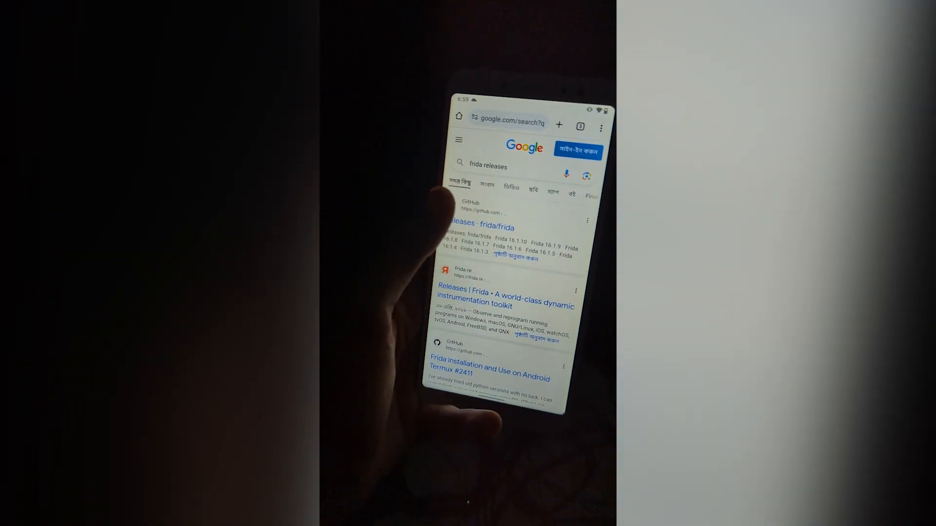
Browse the frida/frida releases page down to the 16.1.10 assets for frida-server
left_click(476, 227)
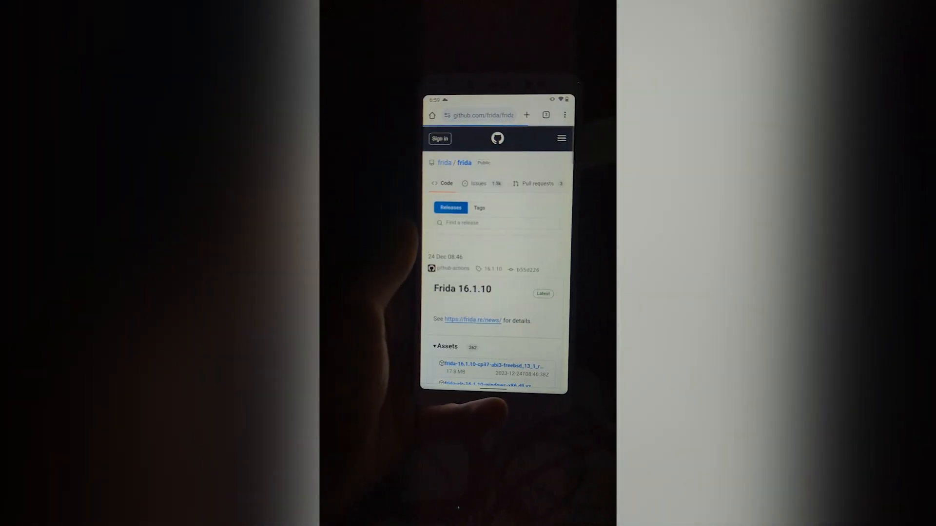
scroll("down", 3)
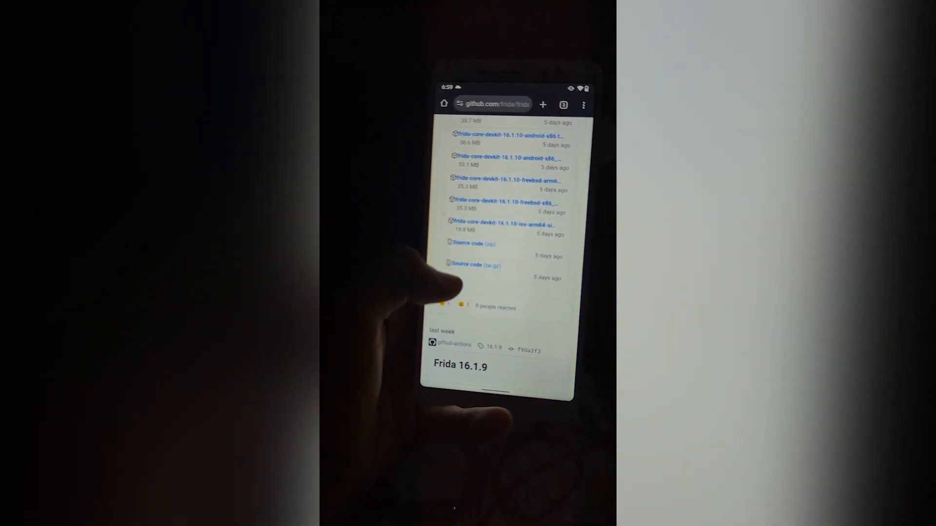
scroll("down", 3)
type("server")
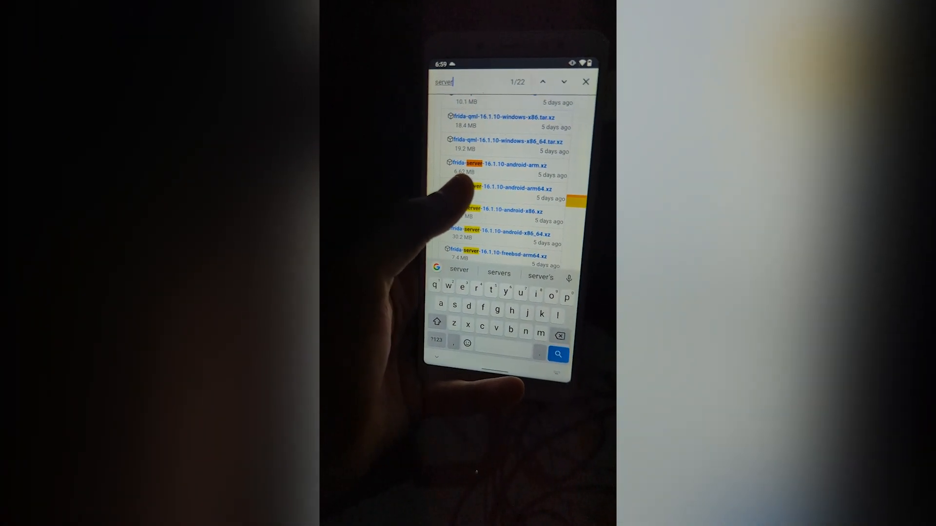
Download the frida-server 16.1.10 android-arm64 archive, then show the phone's app list
left_click(586, 82)
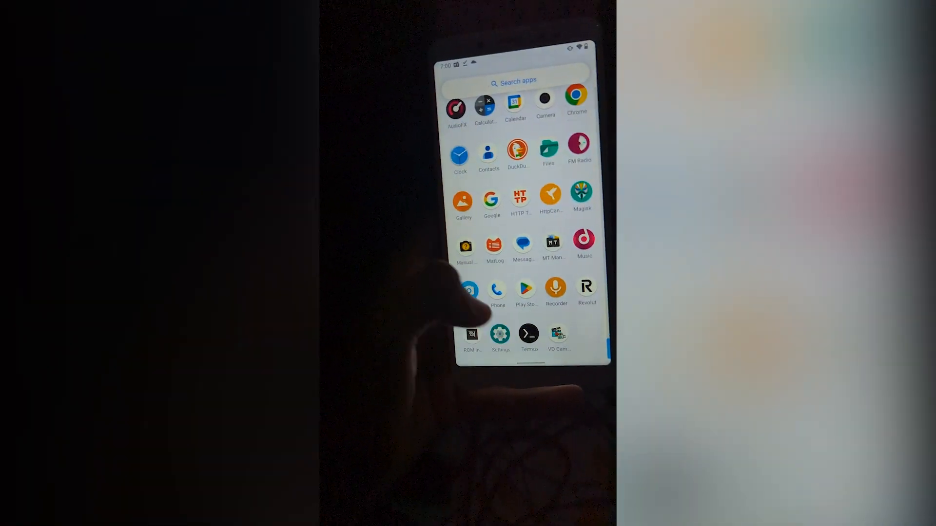
Extract the frida-server arm64 .xz archive in MT Manager and start renaming the binary
left_click(581, 199)
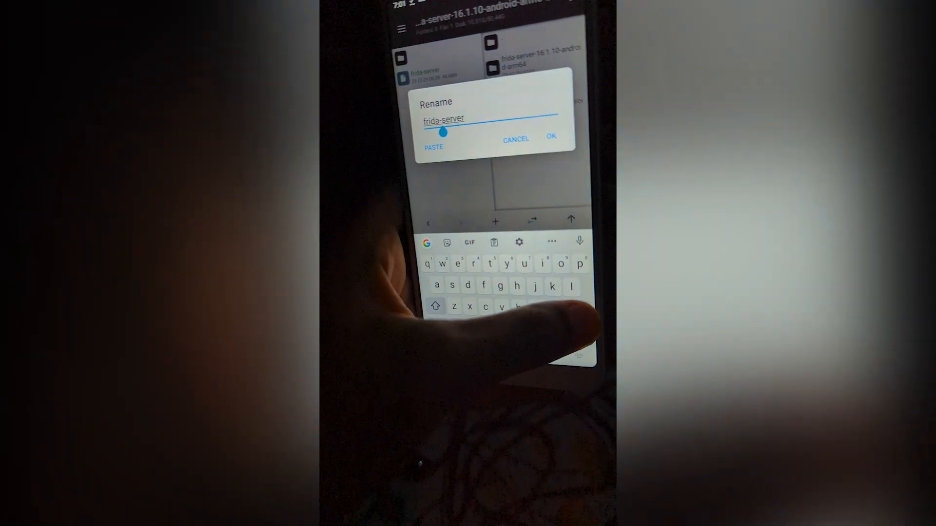
Confirm the name fridaserver and place the file in /data/local/tmp
left_click(550, 136)
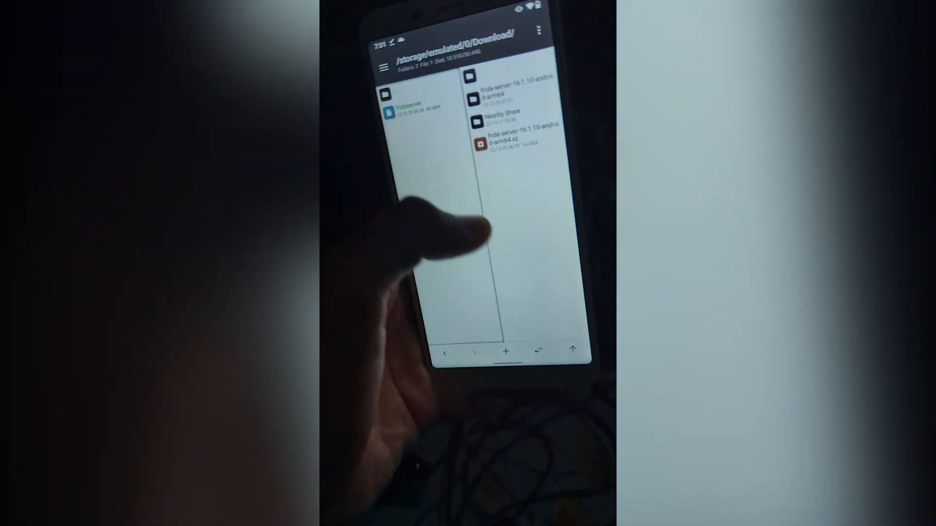
left_click(384, 68)
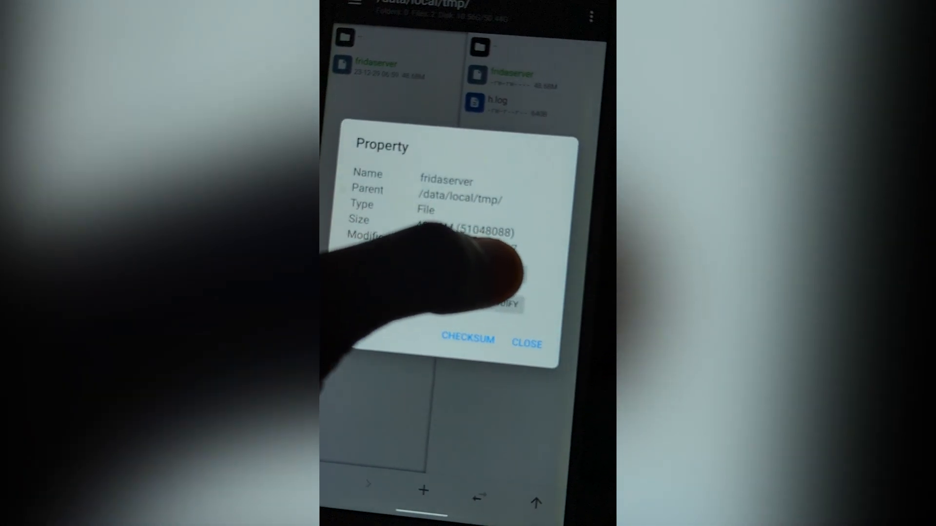
Grant fridaserver write and execute permissions in /data/local/tmp
left_click(504, 304)
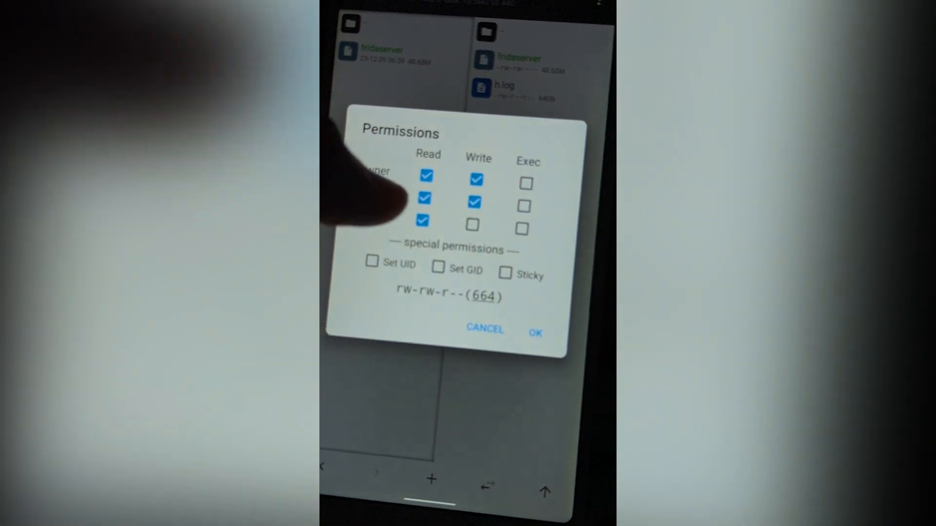
left_click(471, 224)
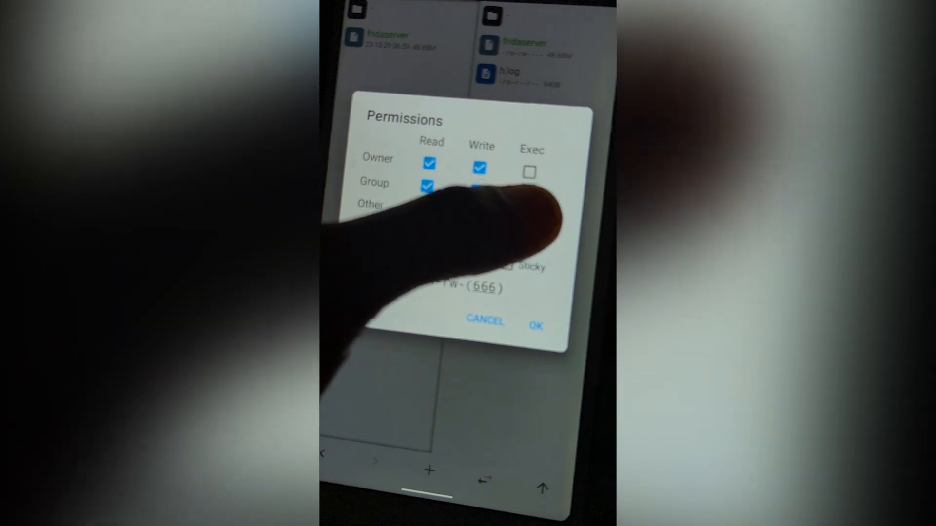
left_click(528, 171)
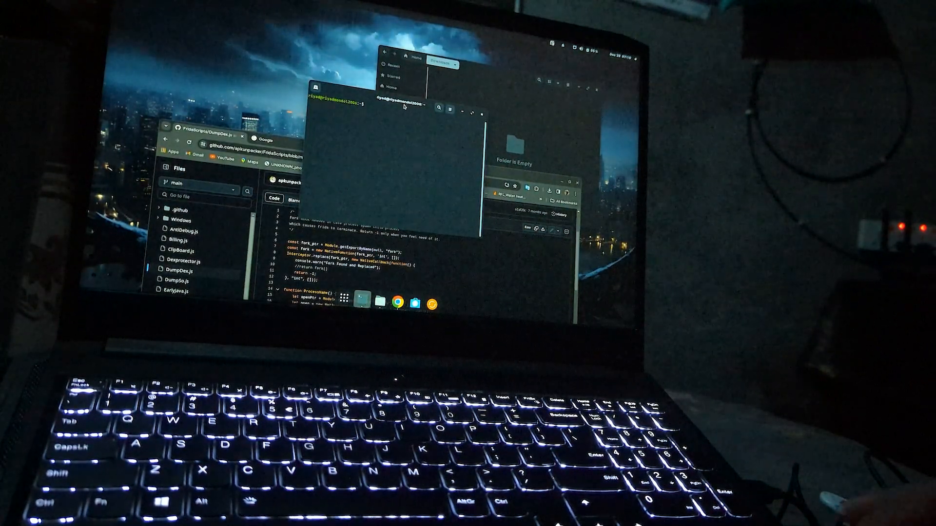
Start a 'sudo apt' command at the laptop terminal prompt
type("sudo apt")
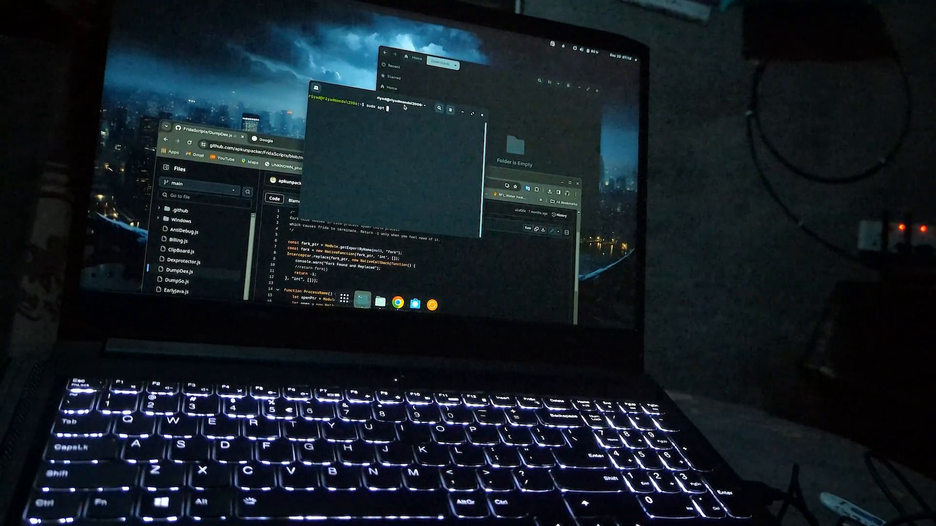
Run the sudo apt install command, which reports 0 packages newly installed or upgraded
type("install")
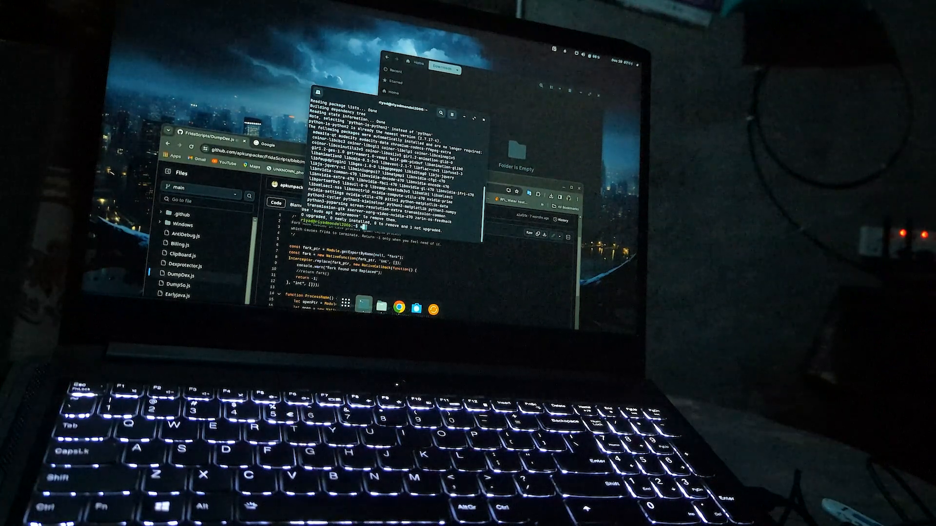
Run sudo pip install frida, reported as already satisfied
type("sudo apt")
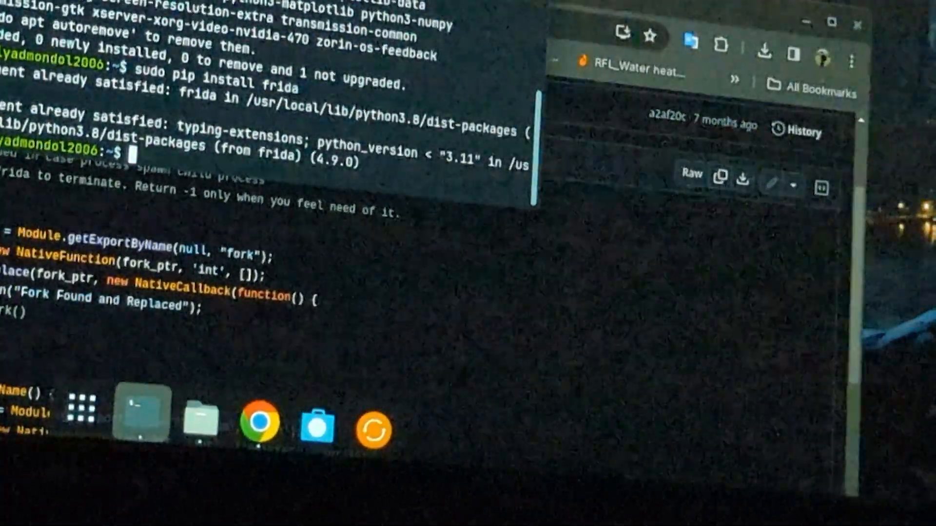
type("sudo")
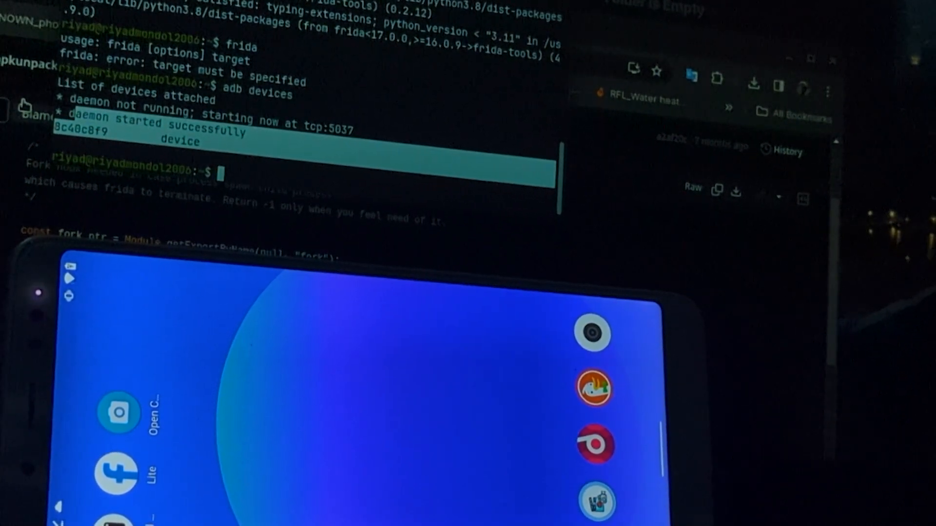
Get a root adb shell, cd to /data/local/tmp, list fridaserver and begin './' to launch it
type("adb shell")
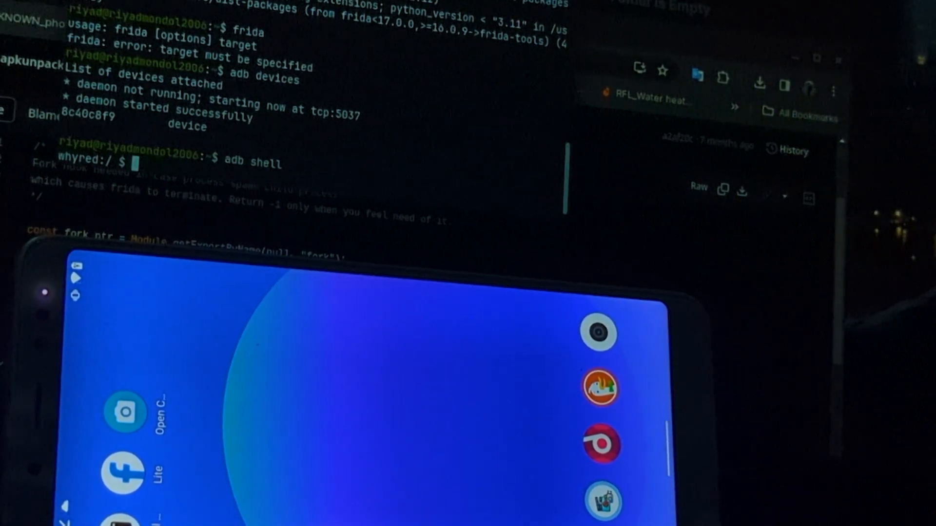
type("su")
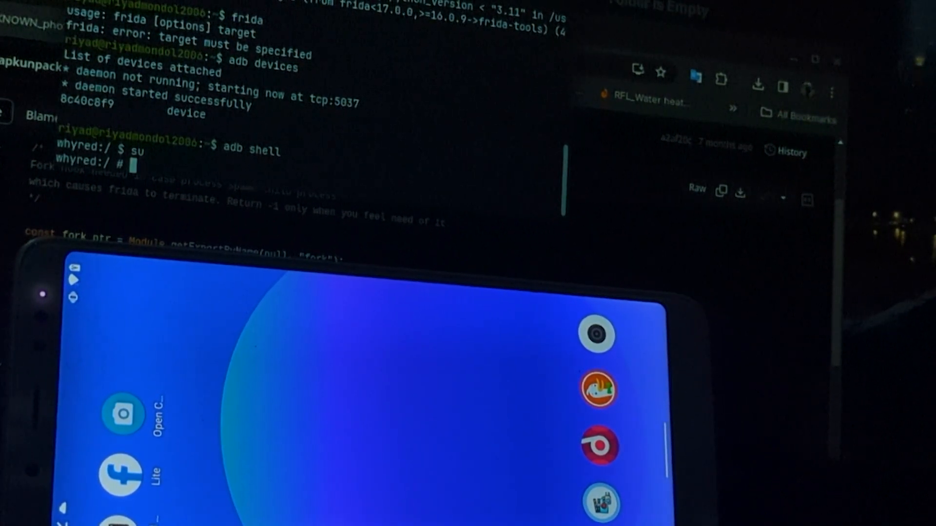
type("ls")
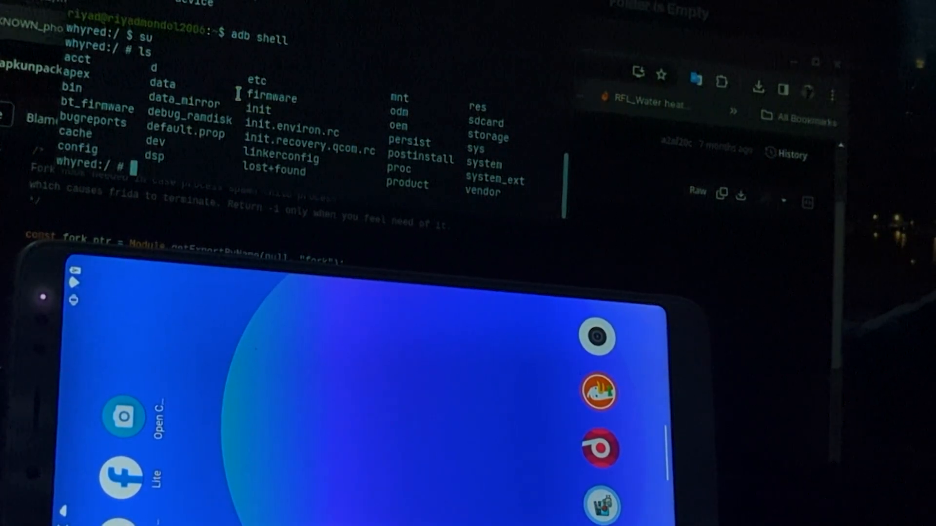
type("cd /data")
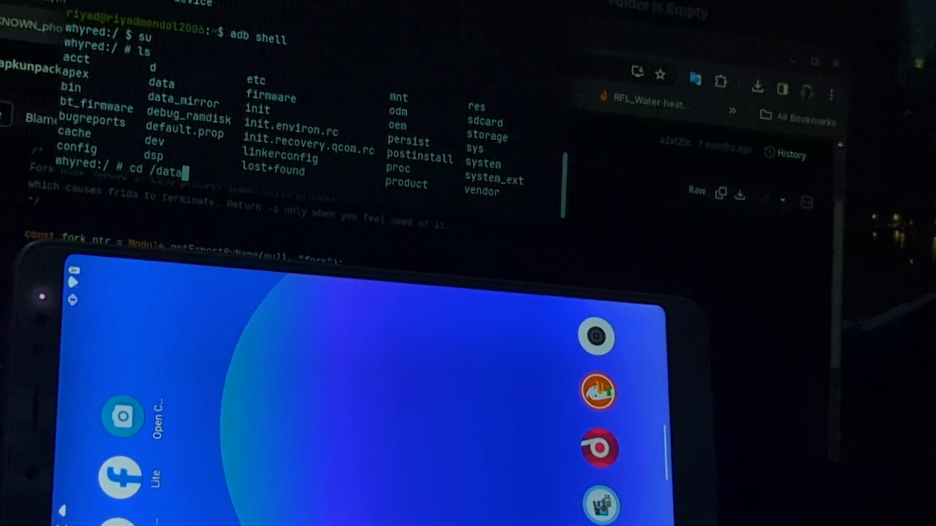
type("/local/tmp")
type("ls")
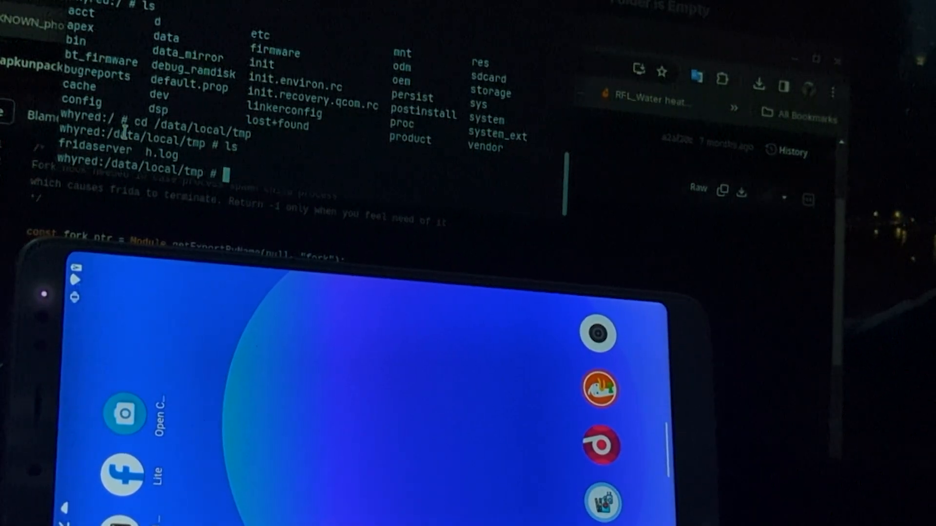
type("./")
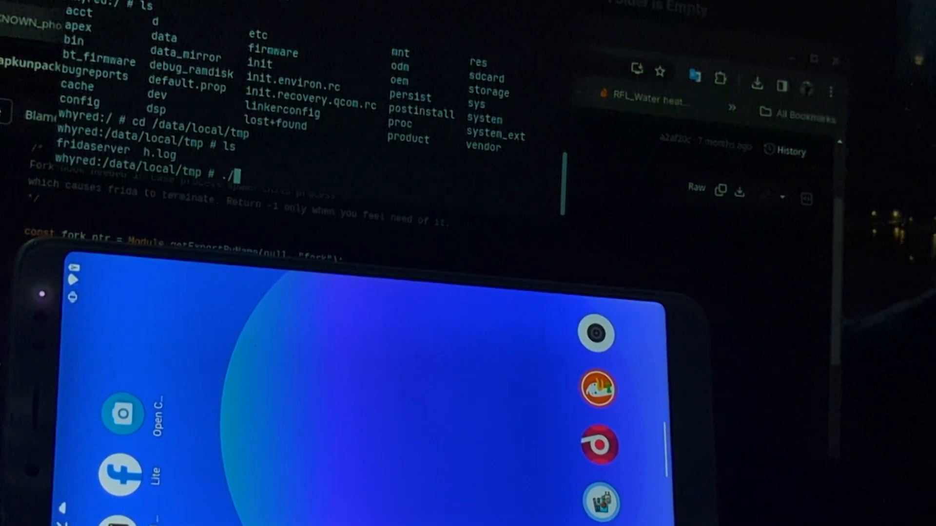
Run ./fridaserver in the phone's root shell, then run frida -U from a second terminal
type("fridaserv")
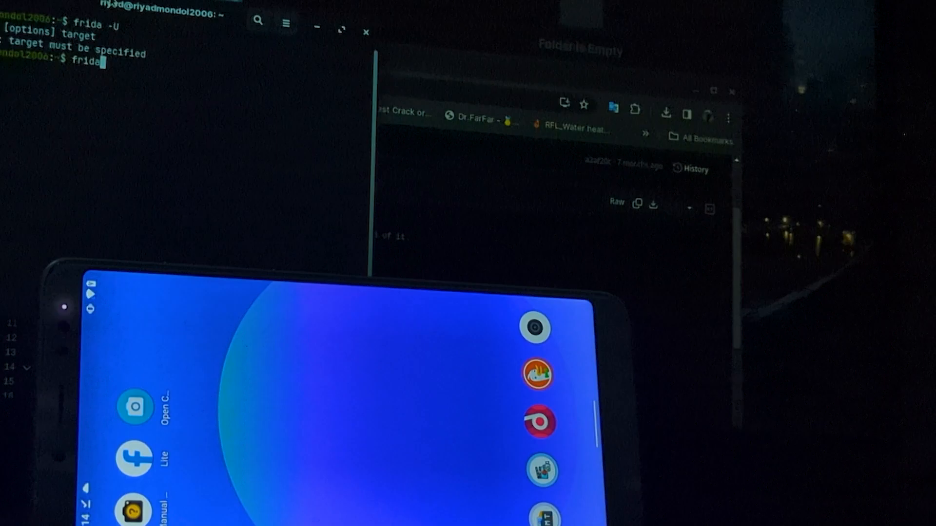
Run frida-ps -U to list the phone's processes, including zygote and vold
type("-ps")
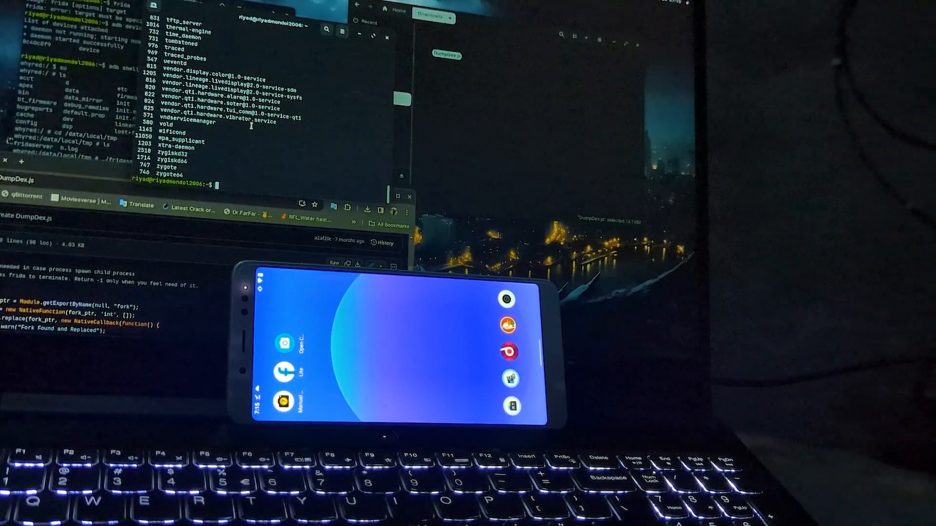
Start typing frida -U -f with the Facebook Lite package name, reaching "com.fac"
type("frida -f")
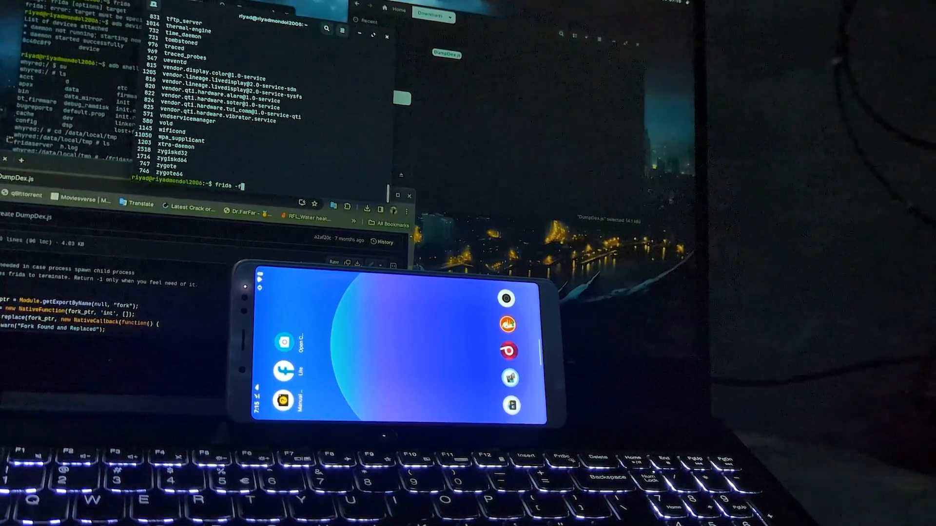
type("U -f c")
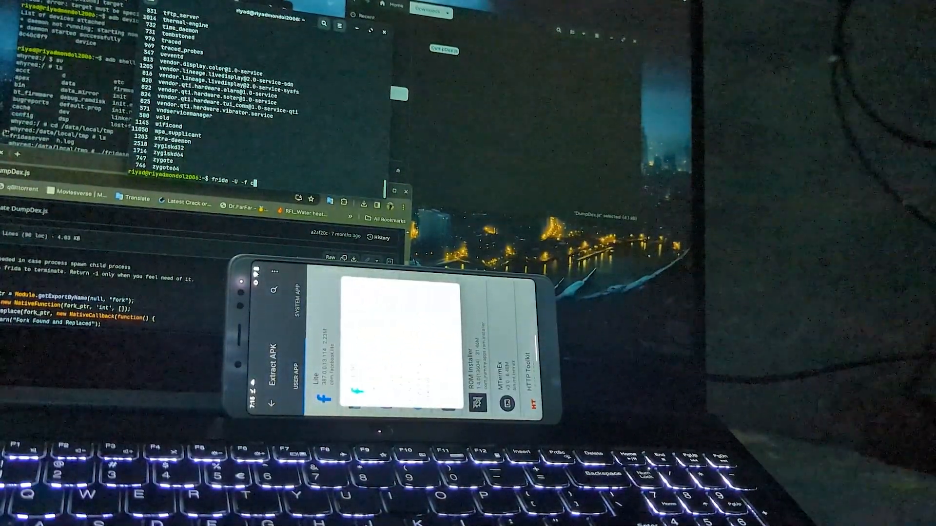
type("om.fac")
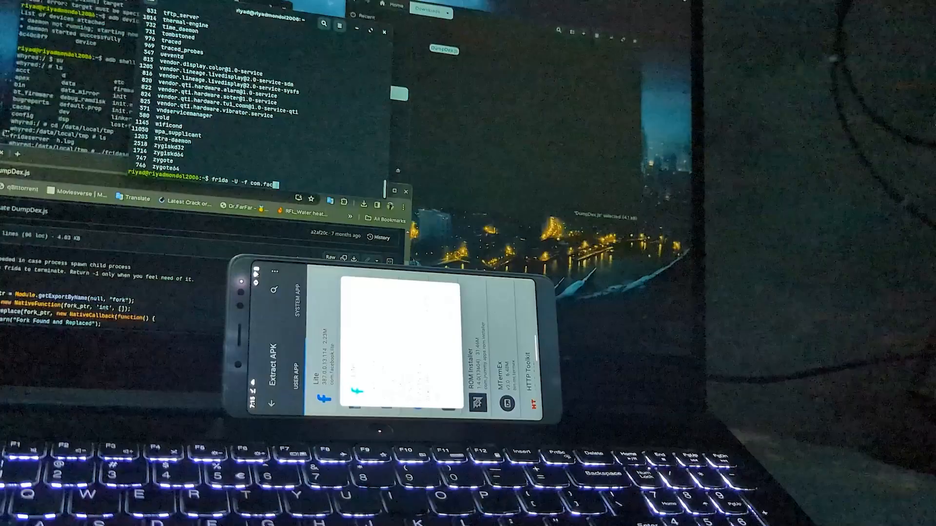